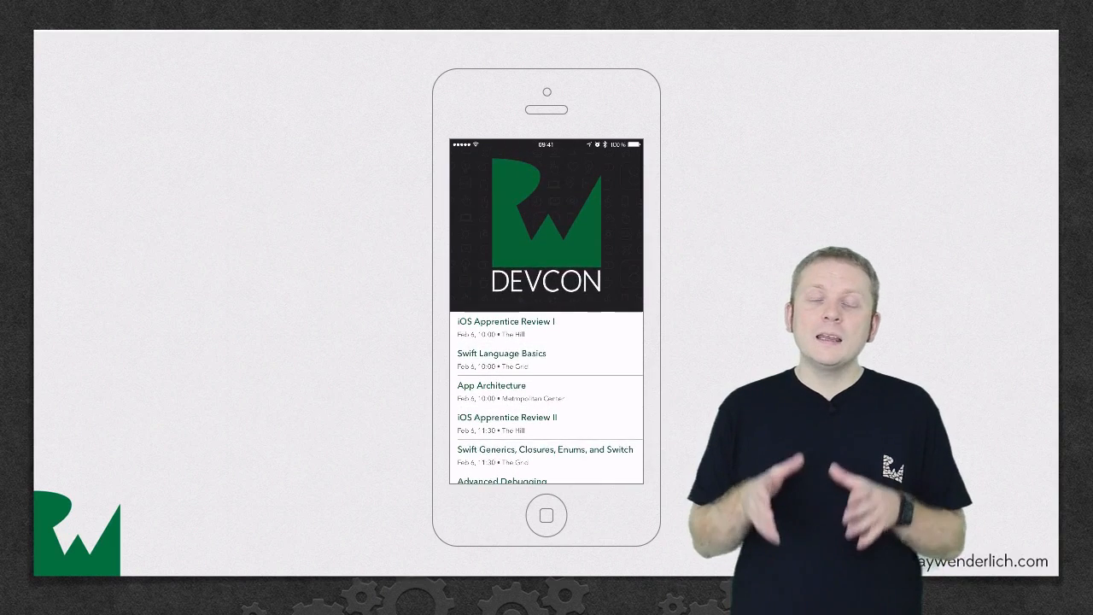
- Pull the schedule list down repeatedly so the DEVCON header stretches without any cap
scroll(down, 3)
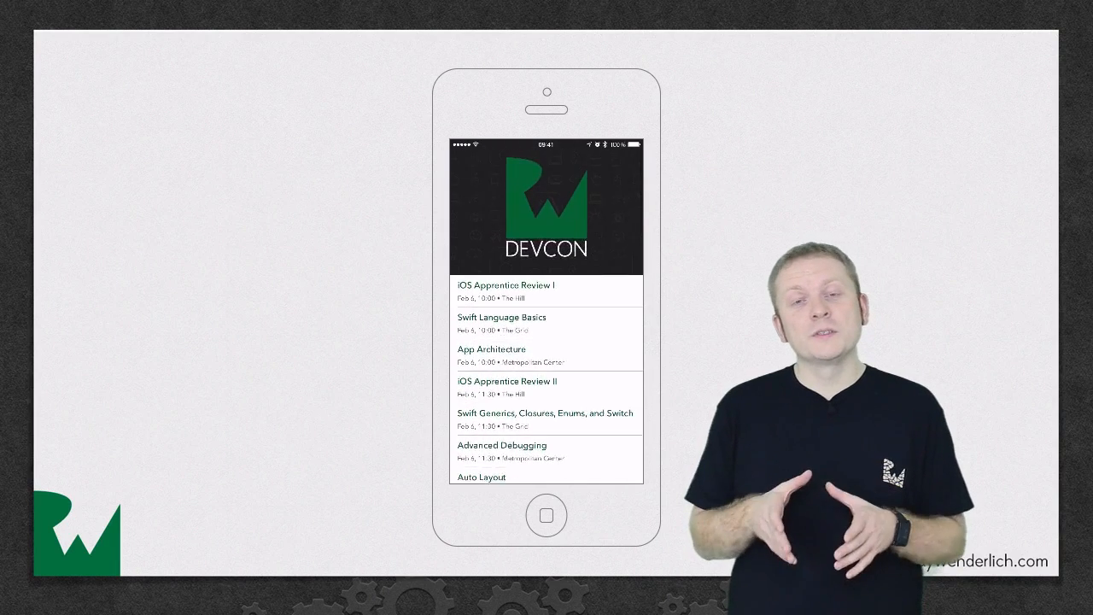
scroll(down, 3)
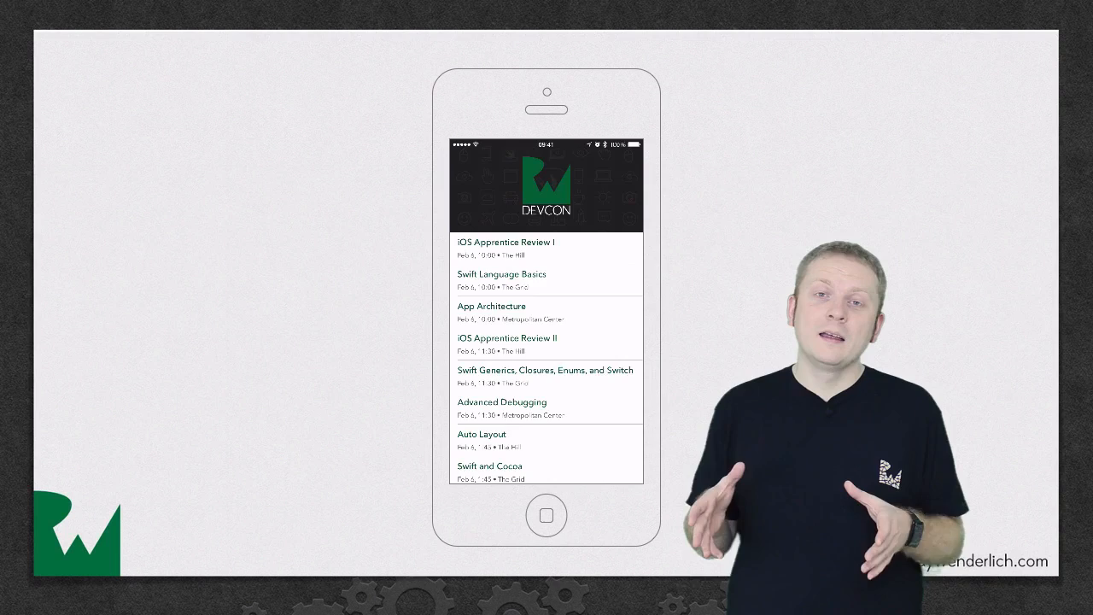
scroll(down, 3)
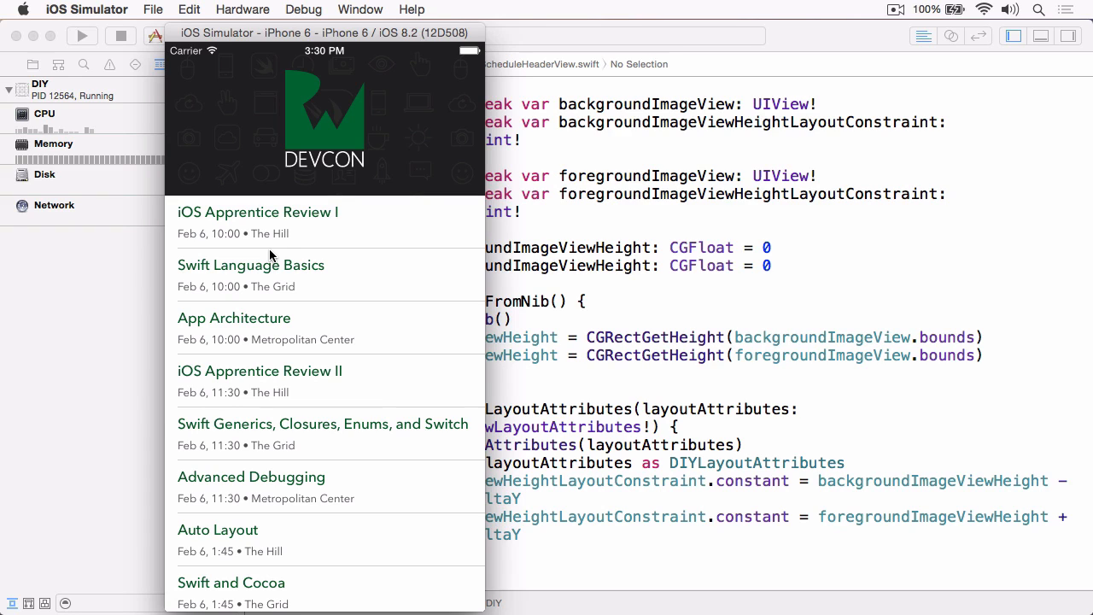
mouse_move(427, 107)
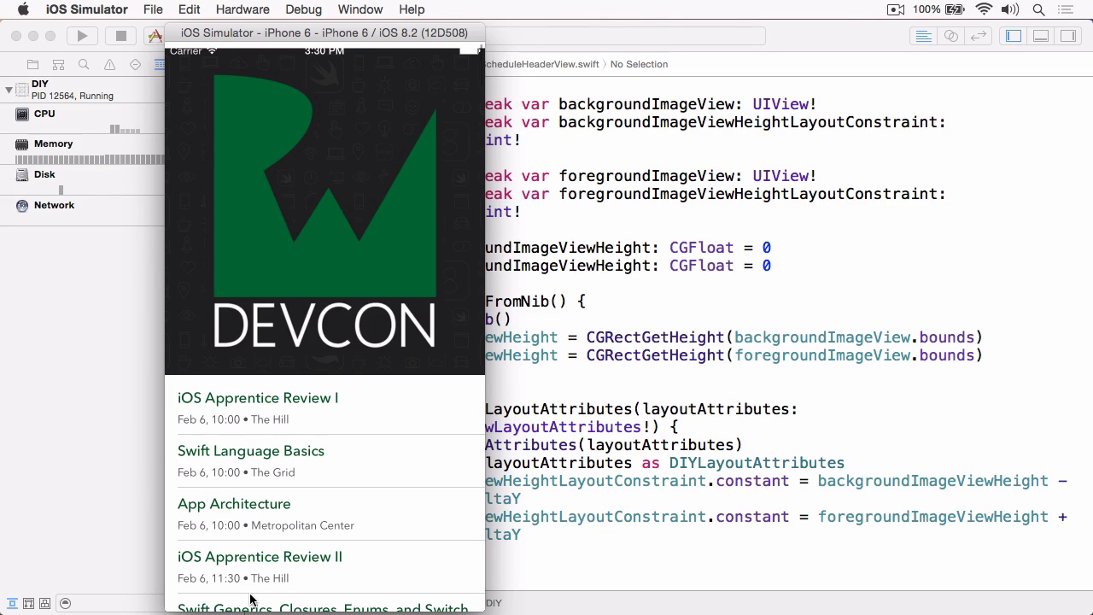
scroll(down, 3)
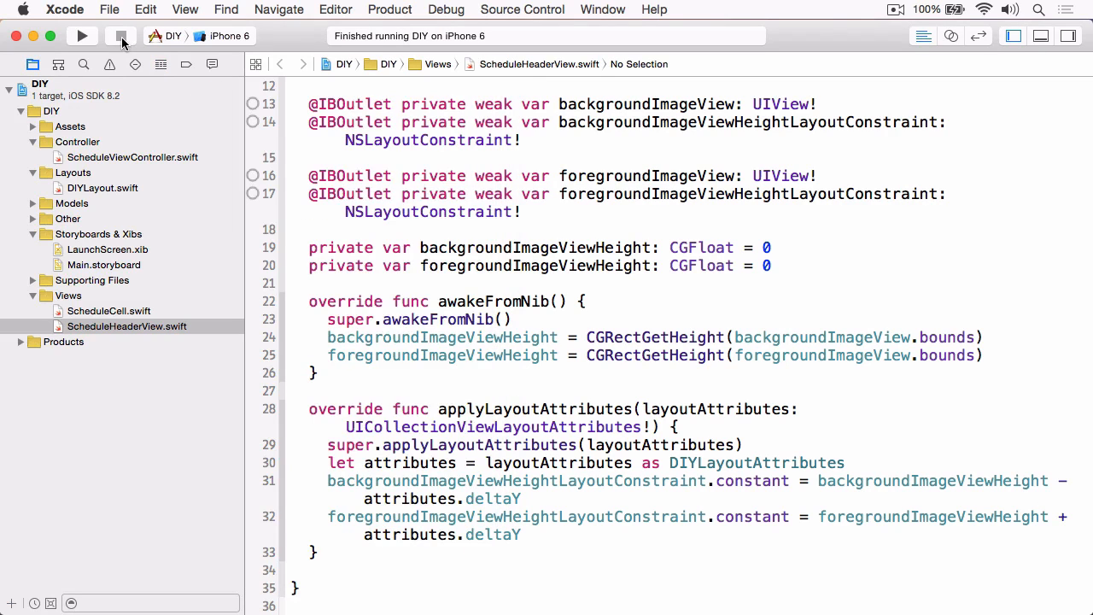
- Stop the run, then add var maximumStretchHeight: CGFloat = 0 to DIYLayout and cap the header height with min(..., maximumStretchHeight)
click(127, 326)
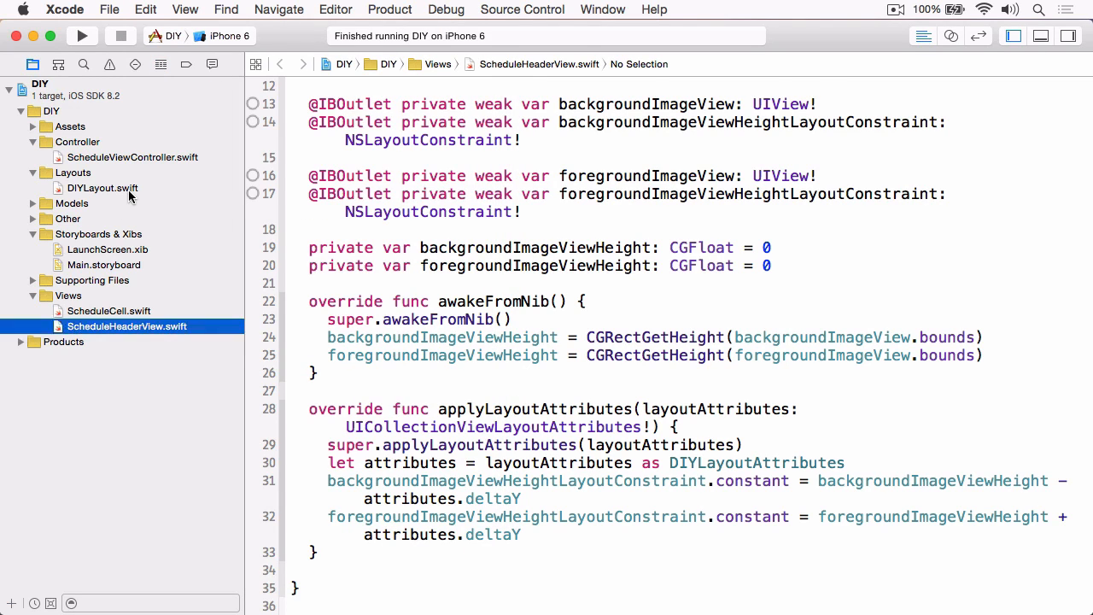
click(102, 186)
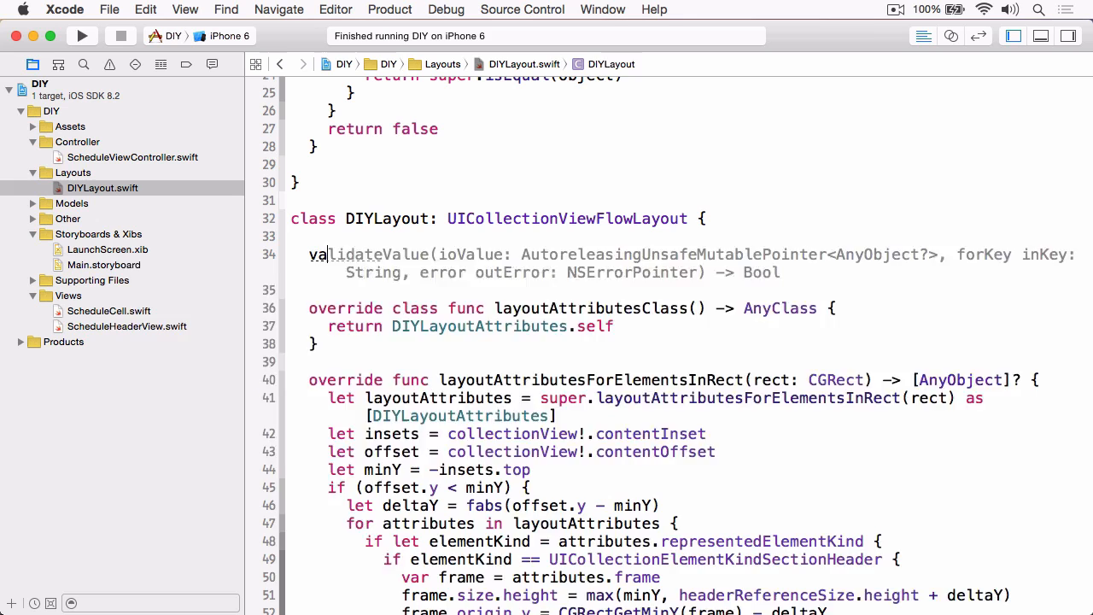
text(var maximum)
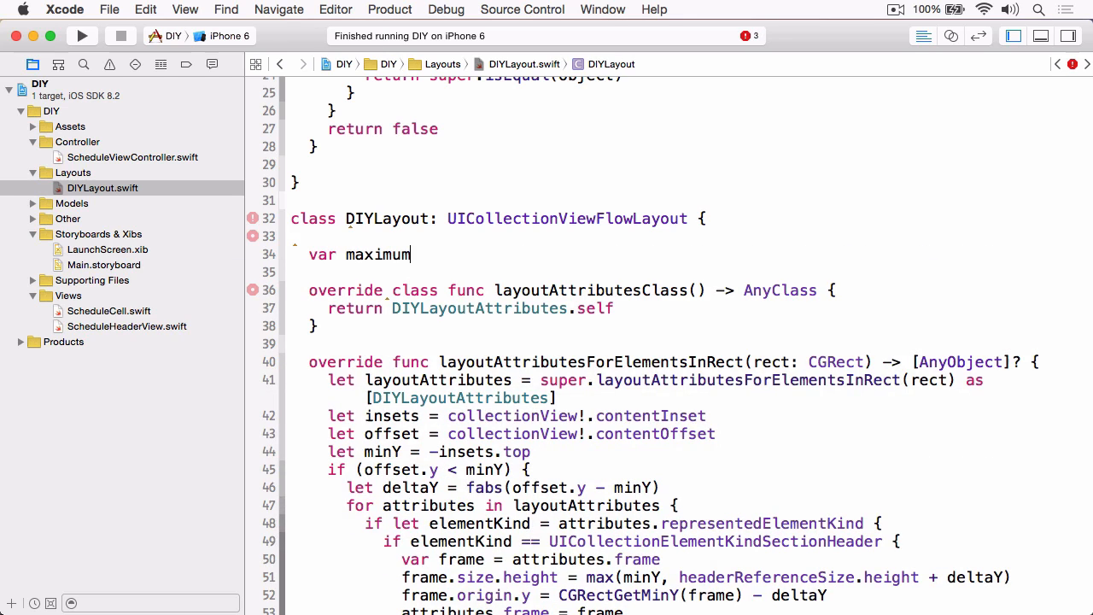
text(Stri)
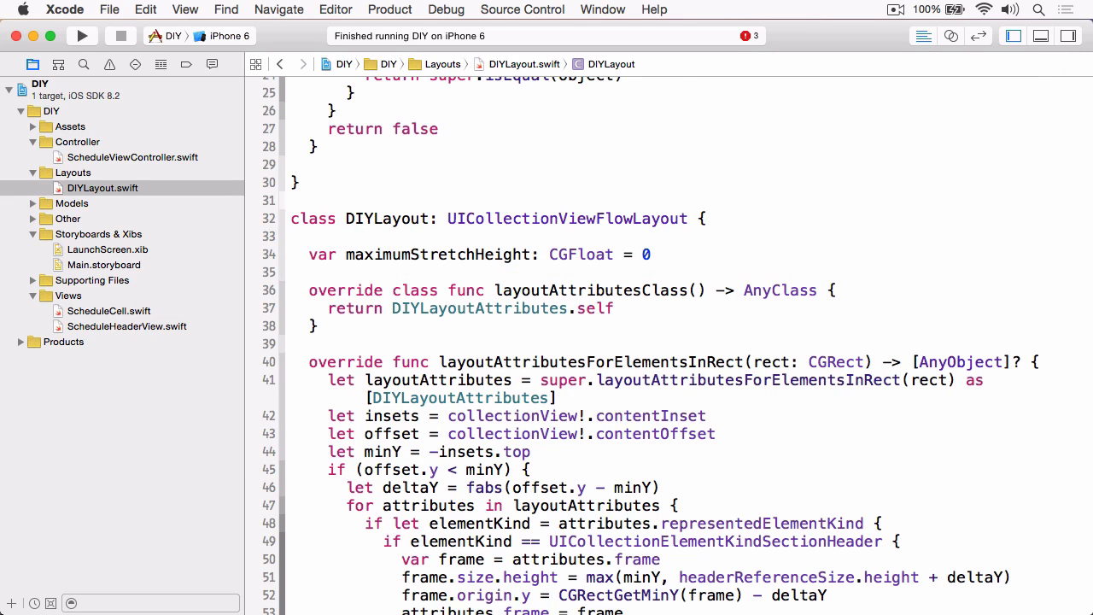
click(653, 252)
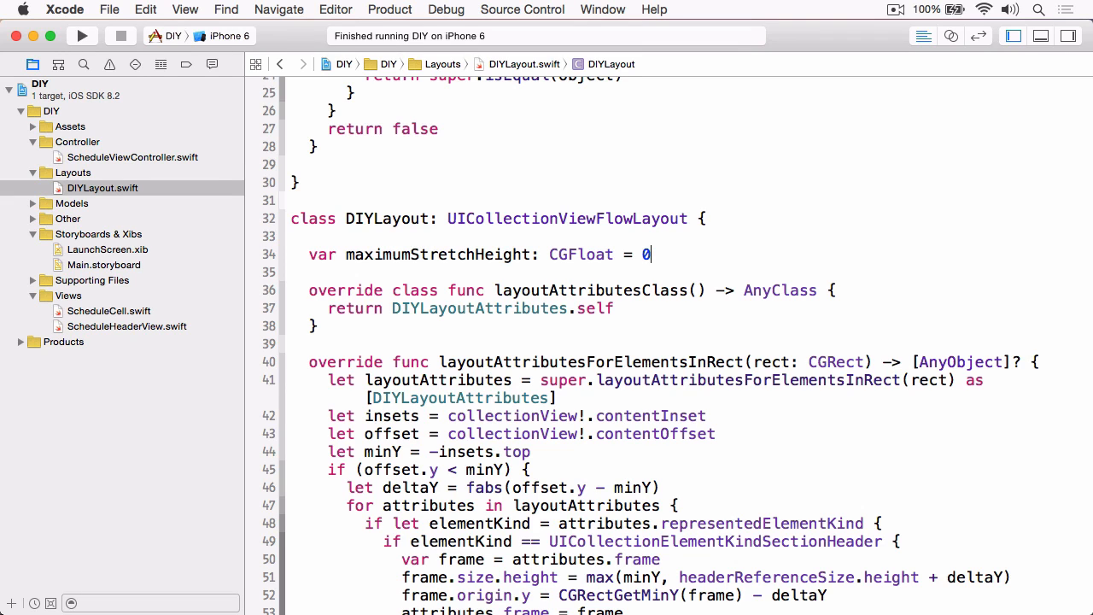
scroll(down, 3)
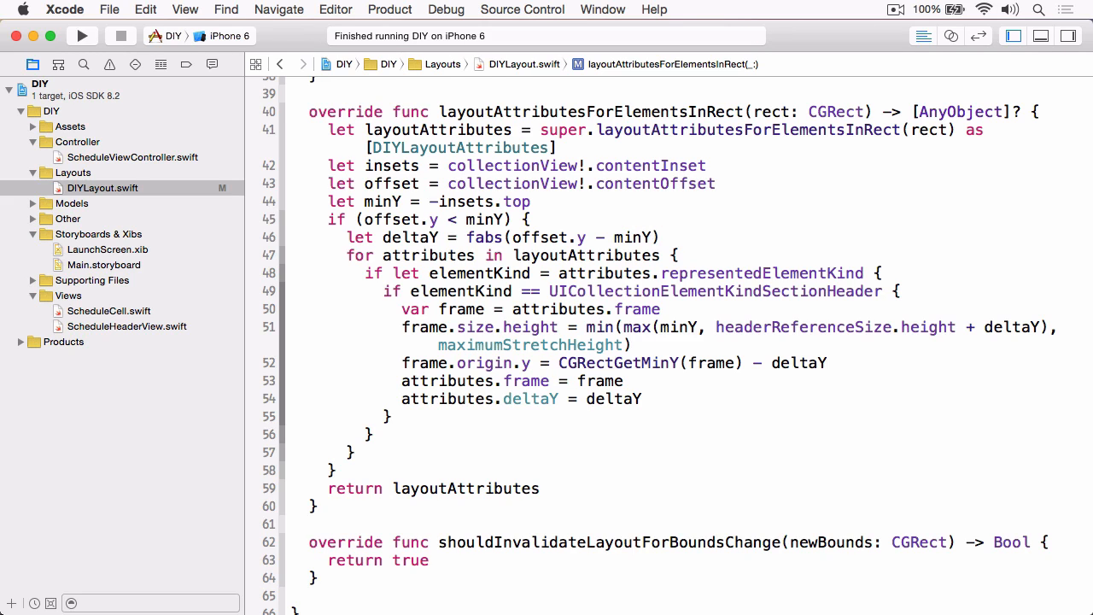
scroll(up, 3)
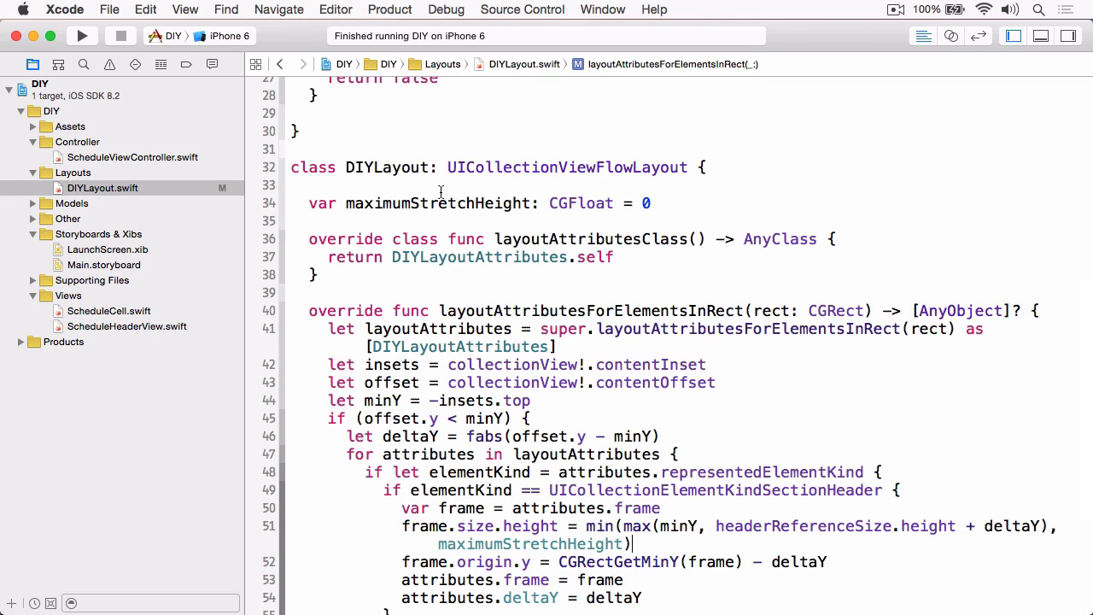
- In ScheduleViewController, cast the layout to DIYLayout, set layout.maximumStretchHeight = width, and rerun the app
click(133, 157)
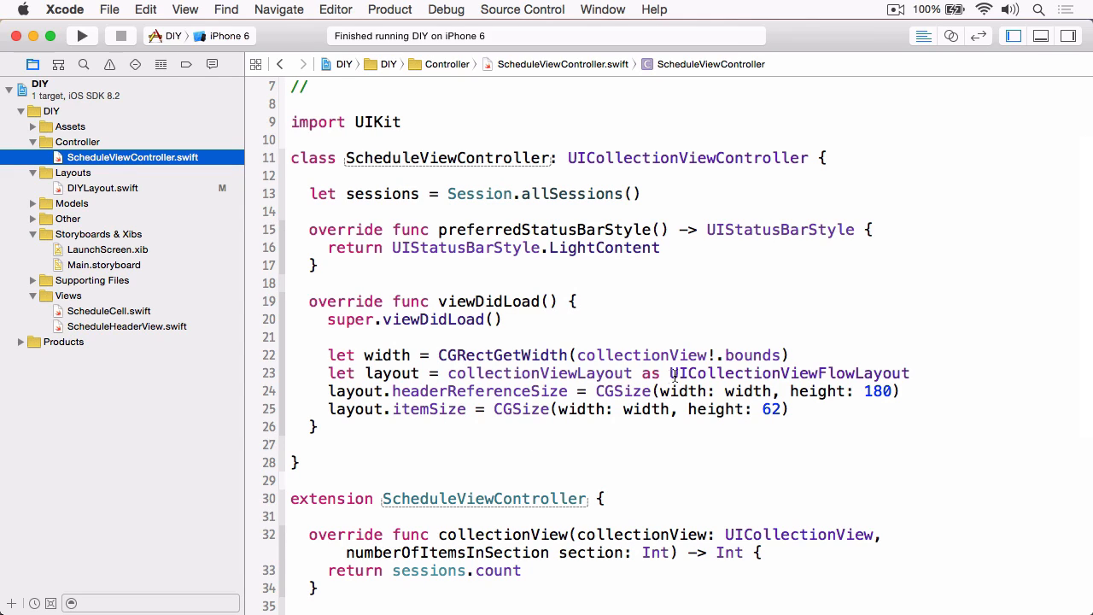
double_click(787, 372)
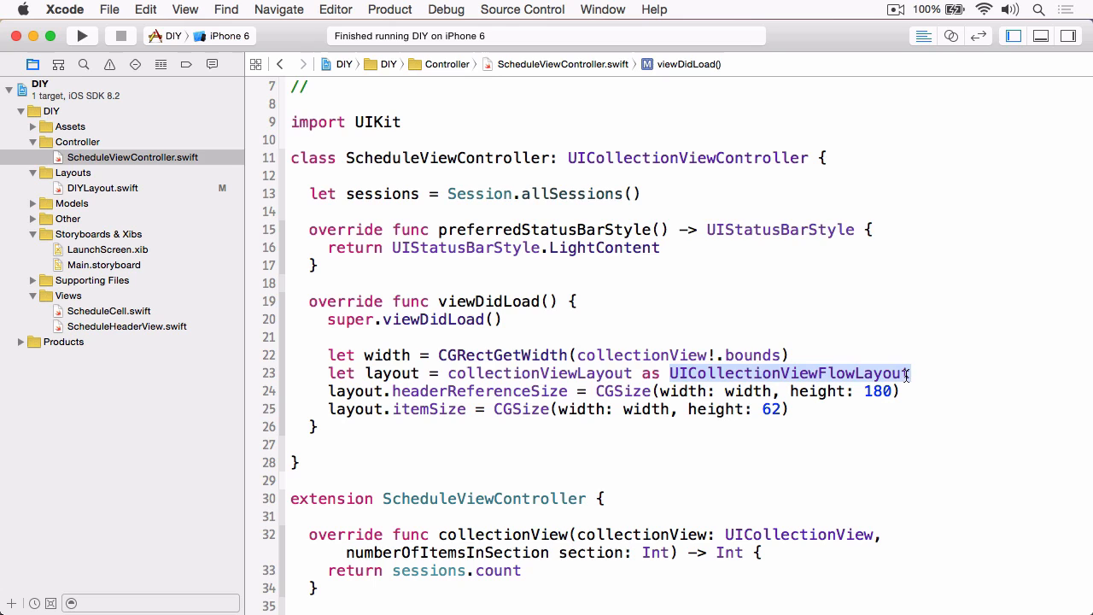
text(DIYLayout)
text(layout.maximumStretchHeight)
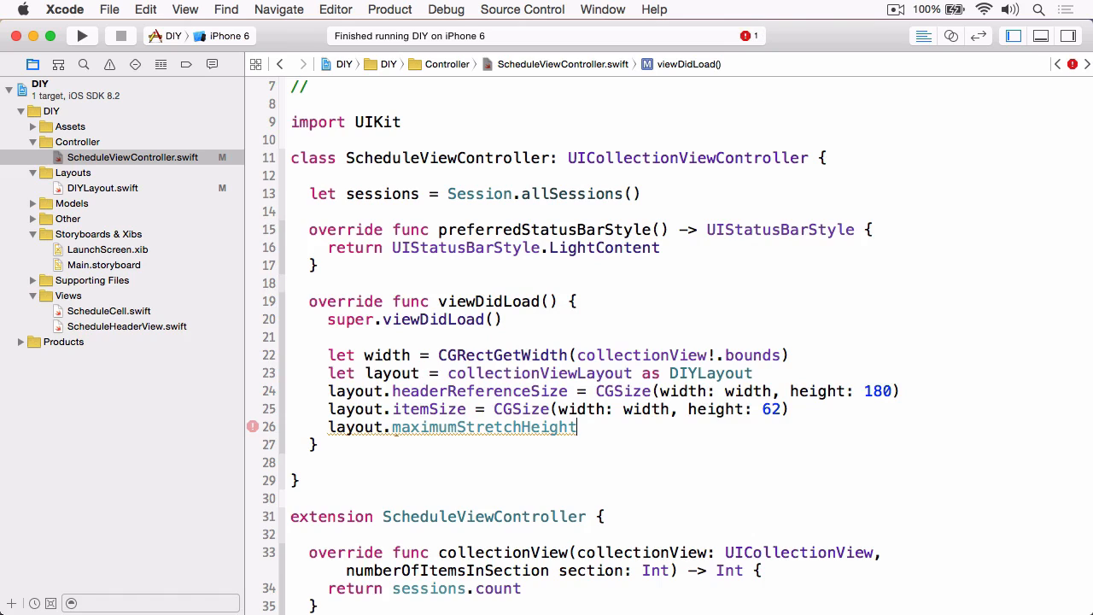
text(= width)
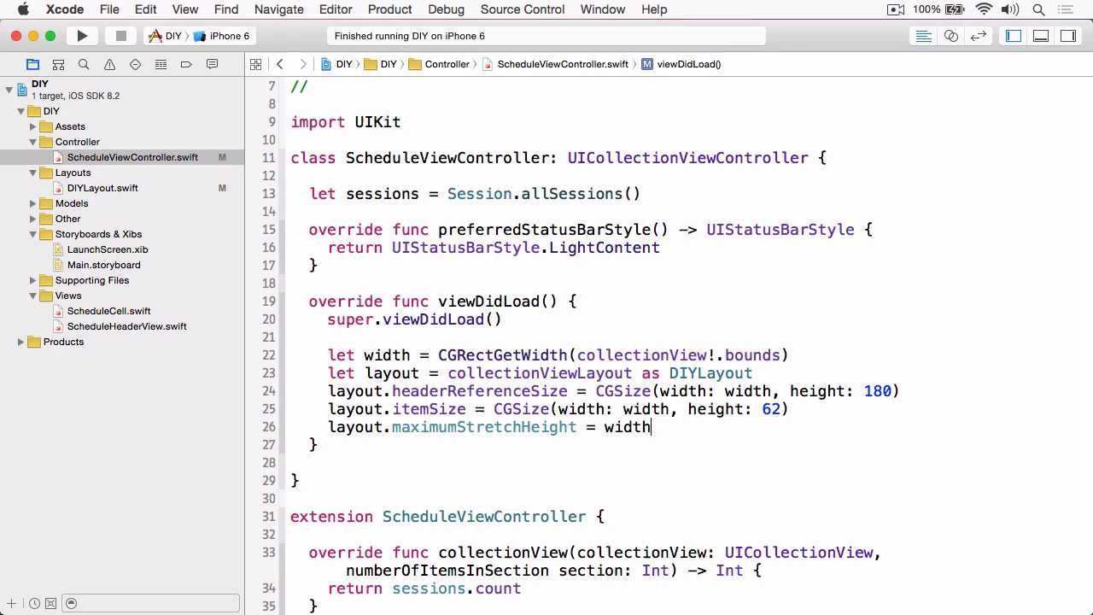
click(82, 36)
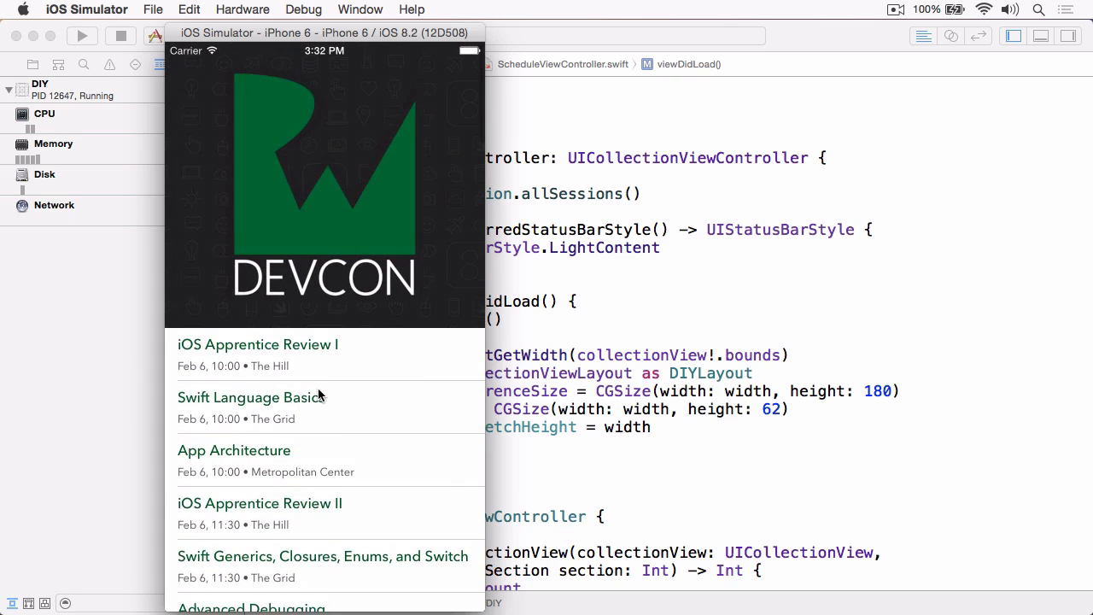
- Pull the schedule list down to see the DEVCON header stretch under the new maximum height
scroll(down, 3)
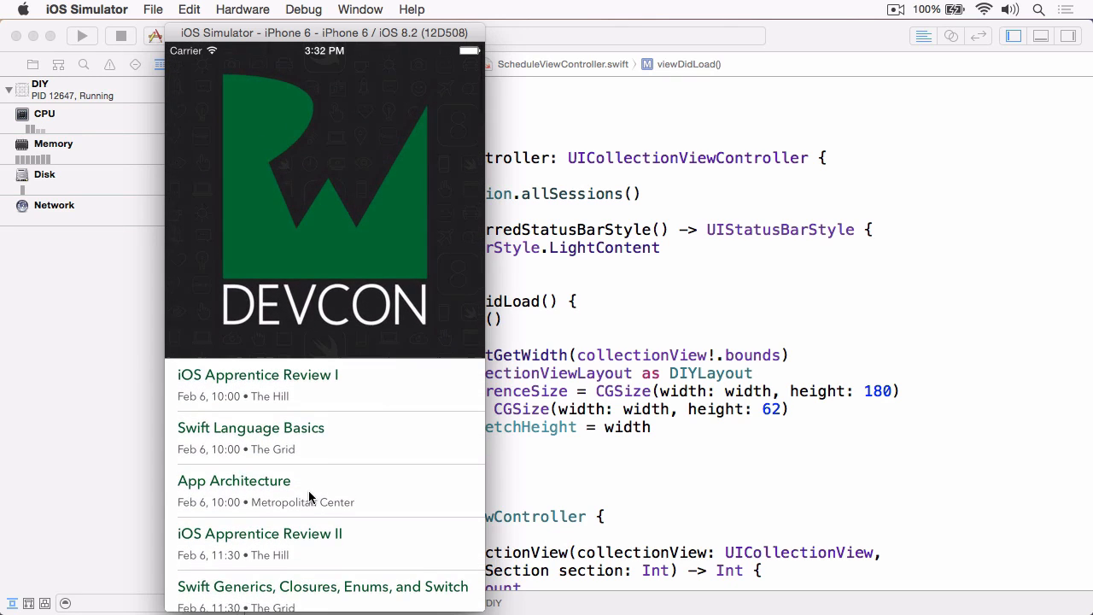
scroll(down, 3)
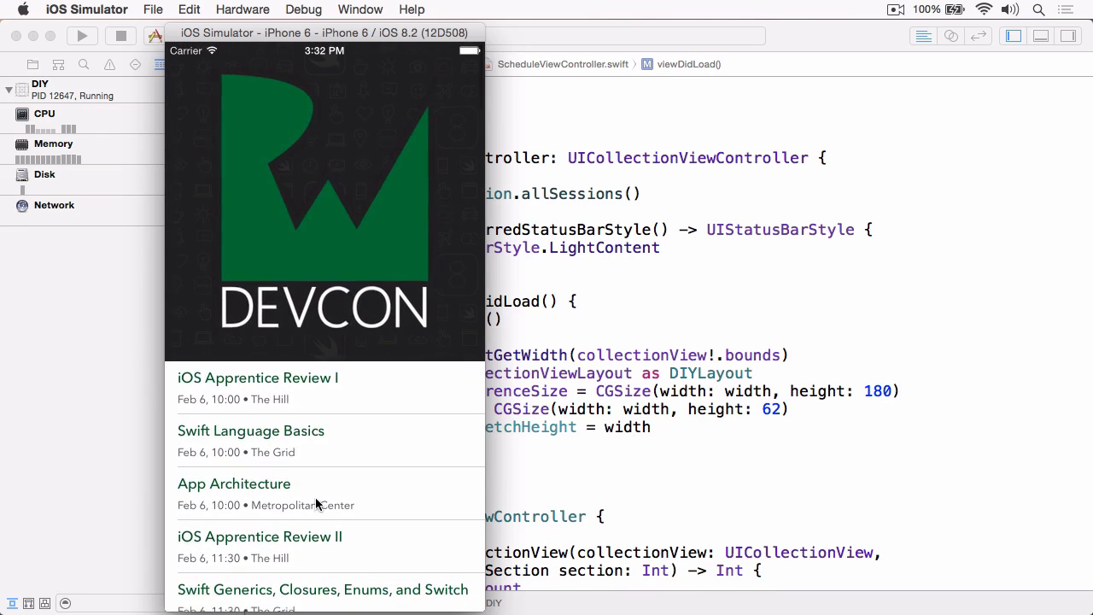
scroll(down, 3)
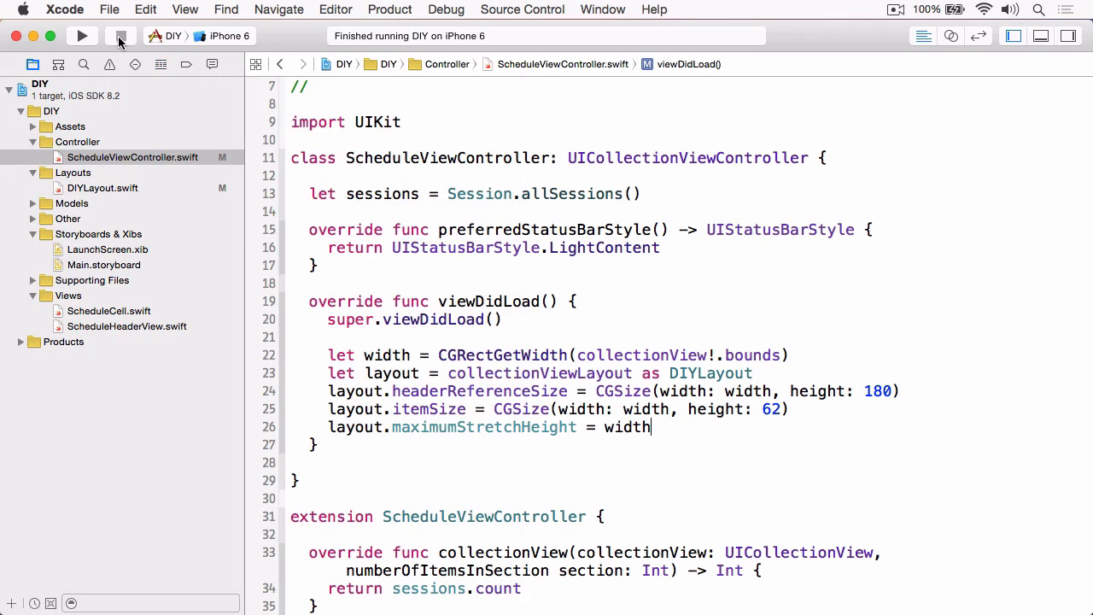
- Stop the run and add a private previousHeight: CGFloat = 0 property to ScheduleHeaderView
click(126, 327)
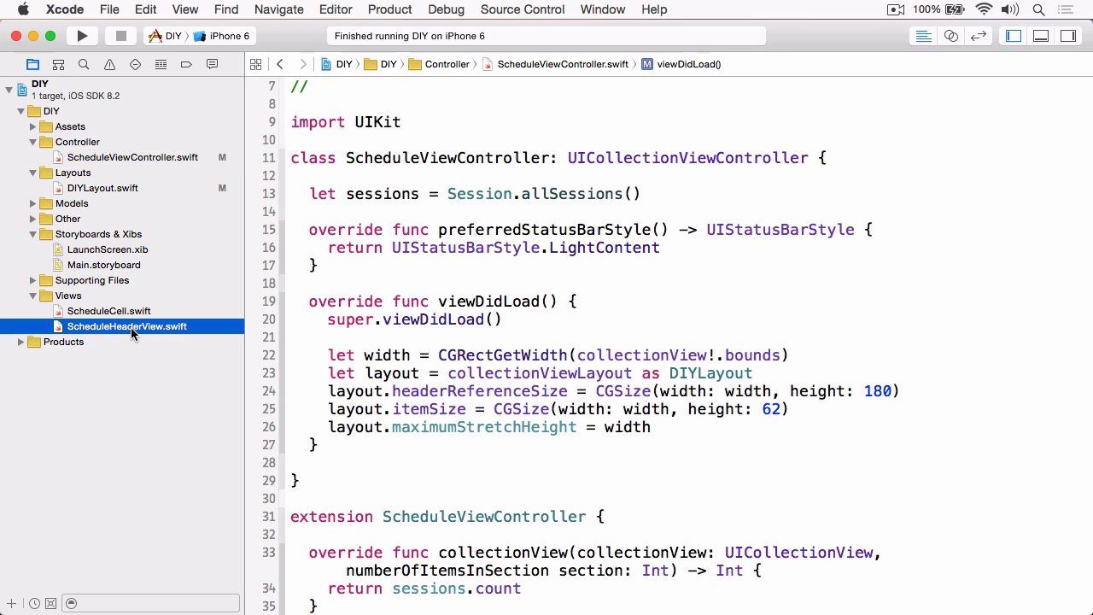
click(126, 326)
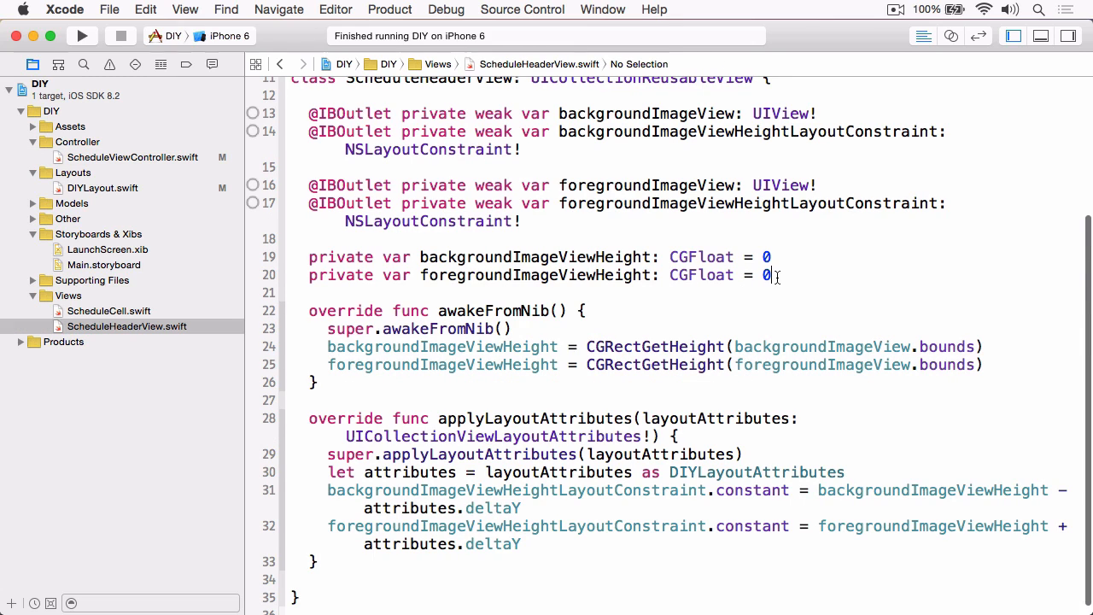
text(private var previous)
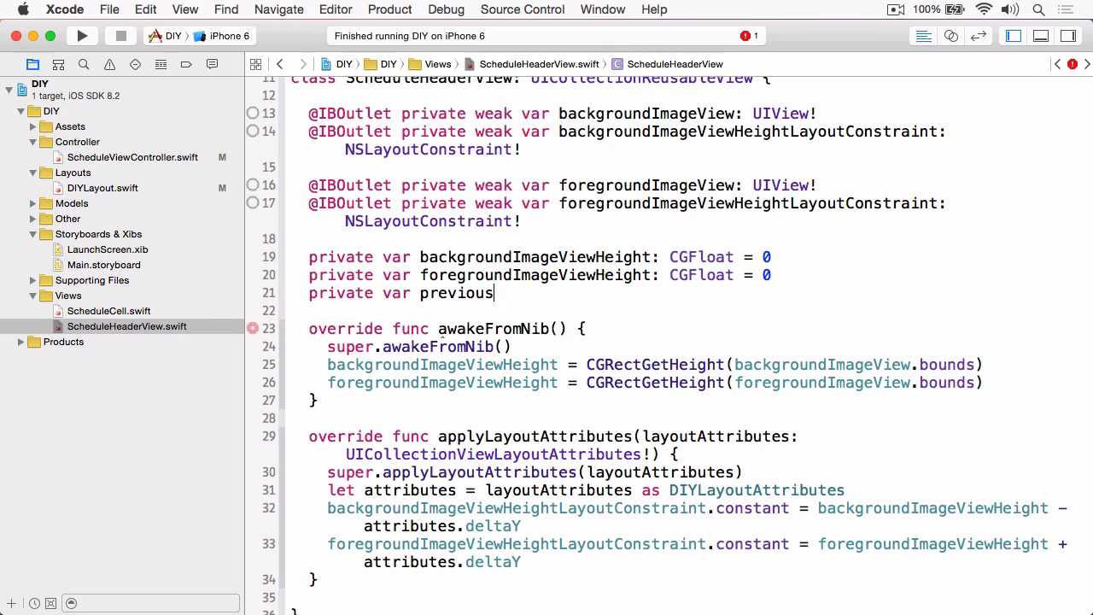
text(Height: CGFloat)
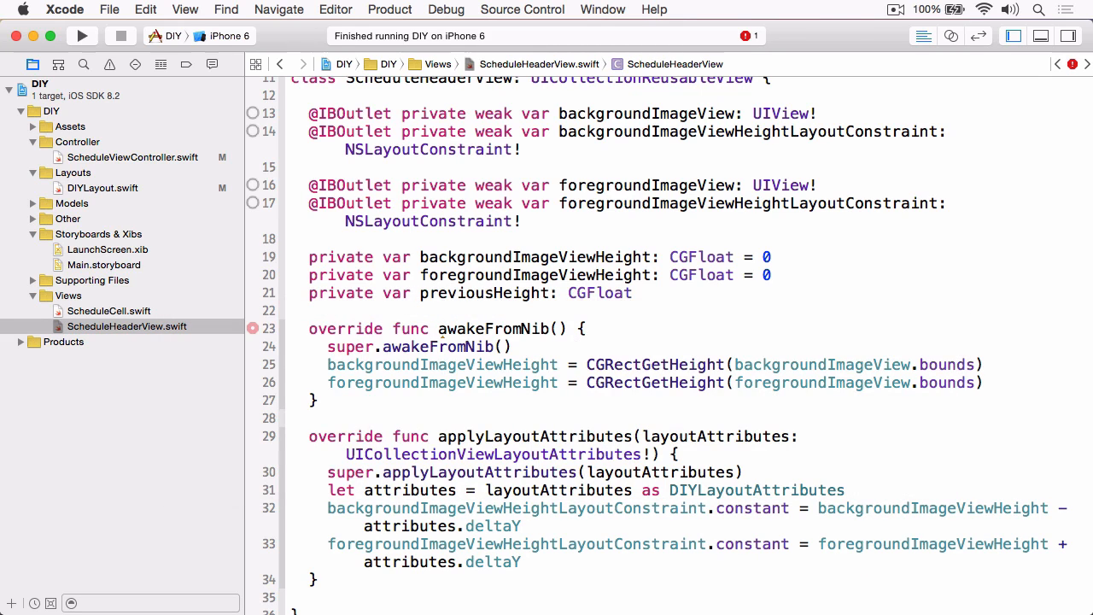
text(= 0)
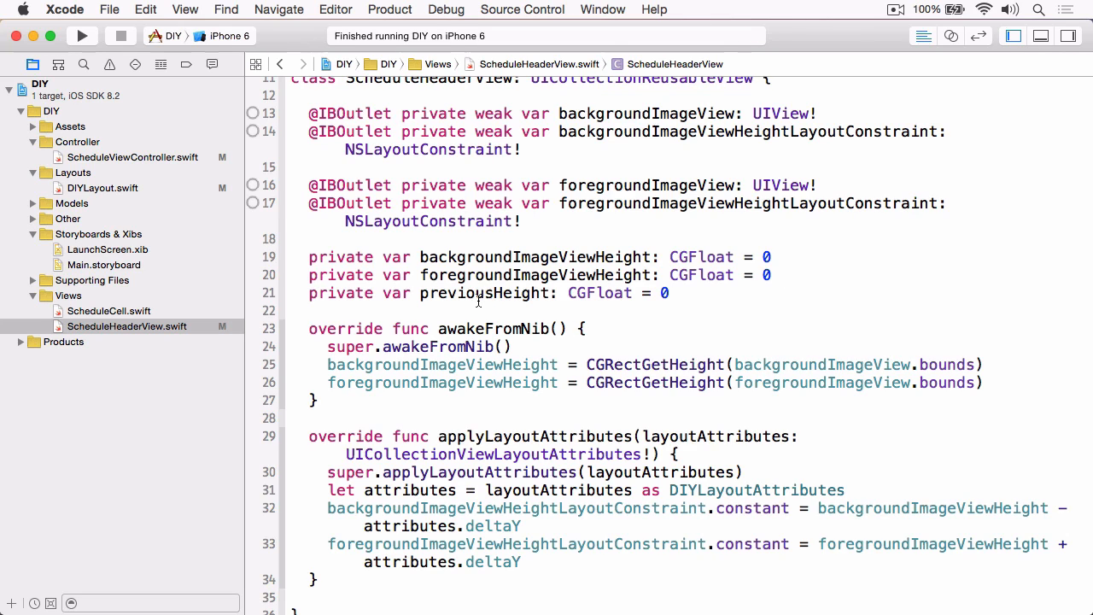
- In applyLayoutAttributes, update the constraints only if previousHeight != height, store previousHeight, and rerun
click(668, 294)
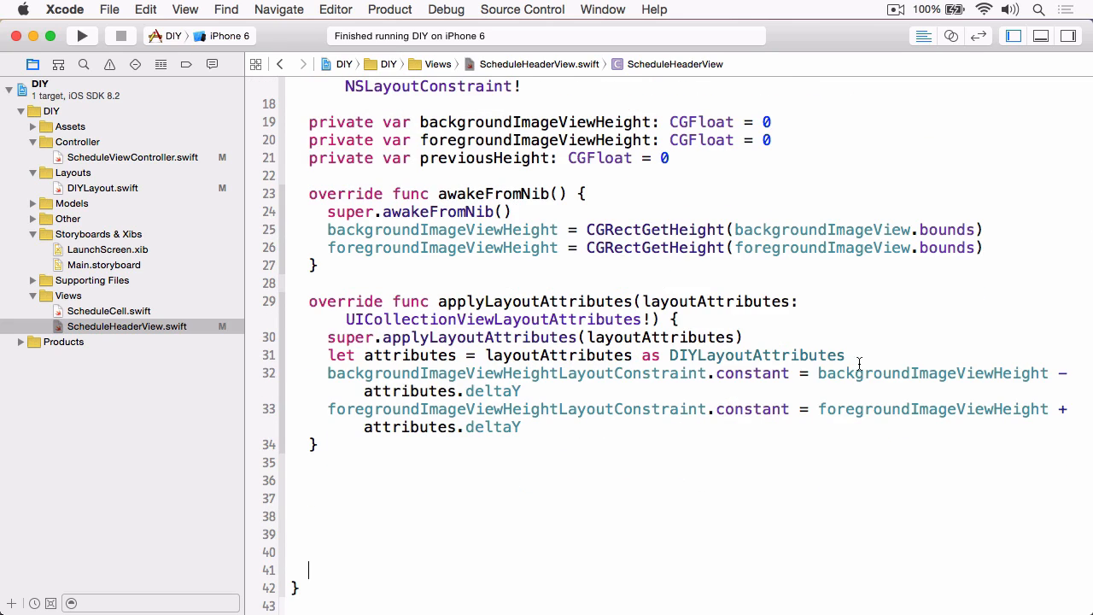
text(let height = CGRectGetHeight(at)
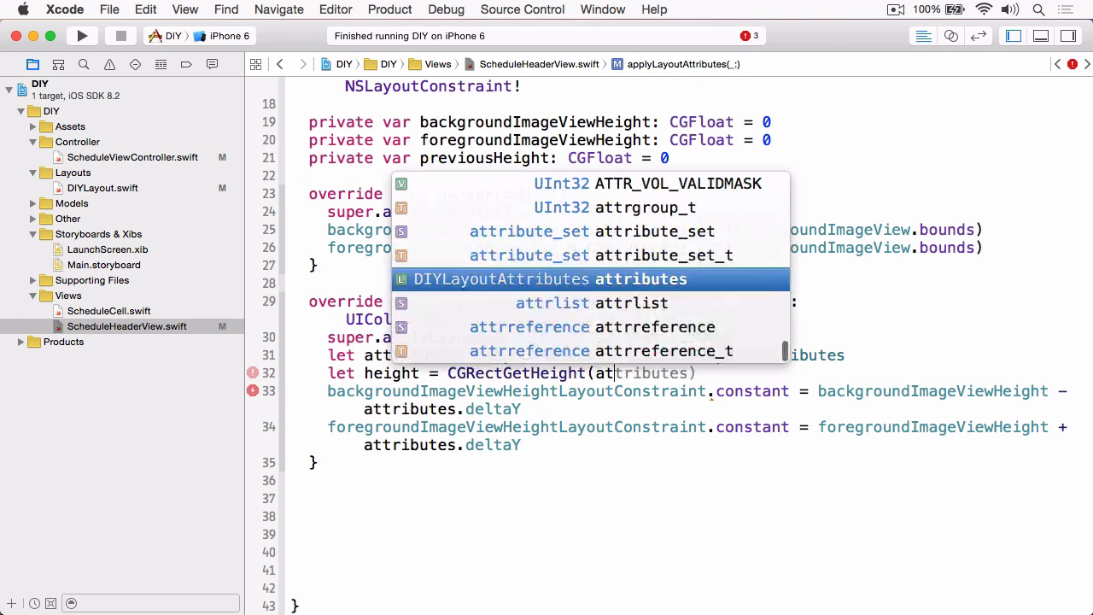
key(return)
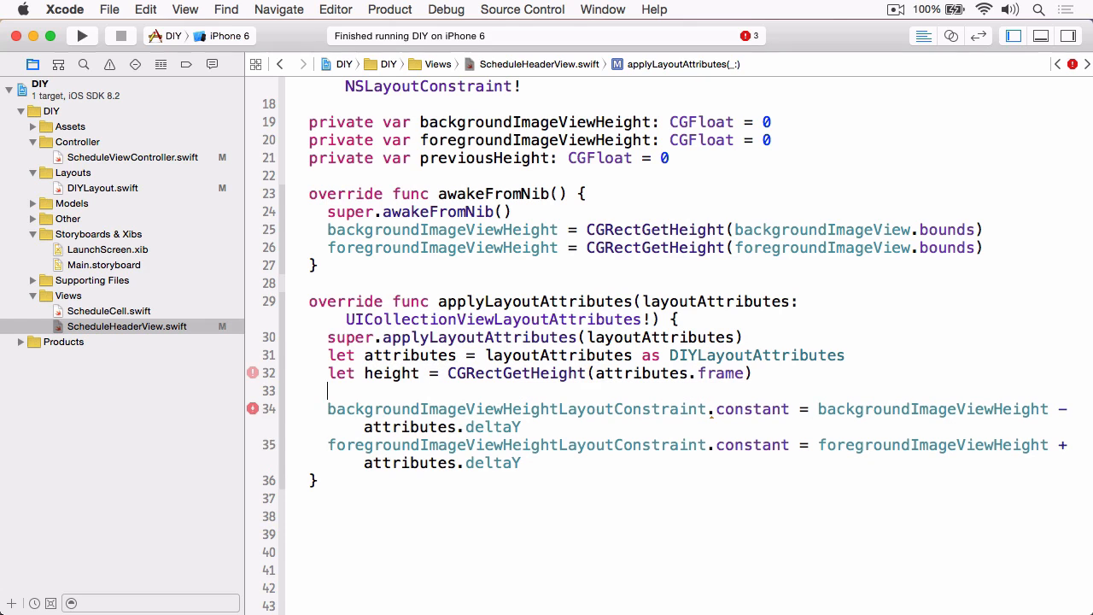
text(if (previousHeight !=)
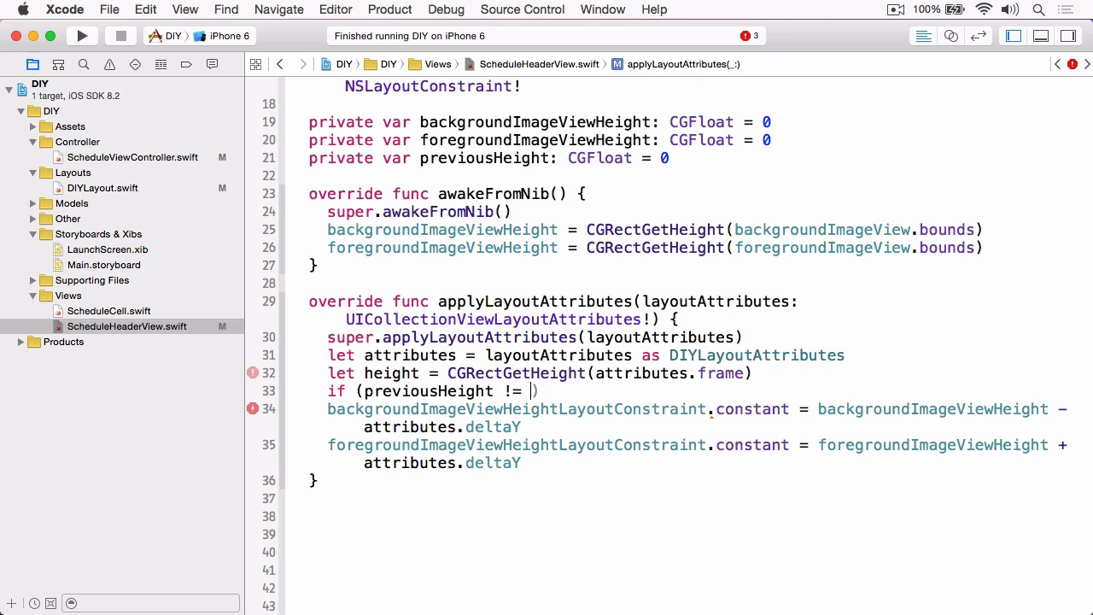
text(height))
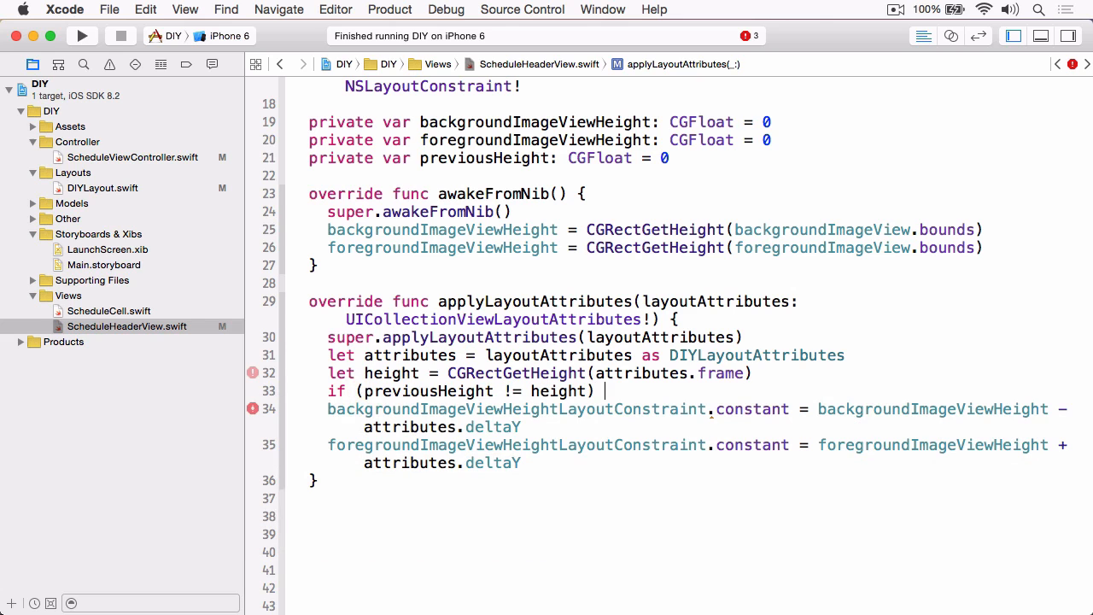
text({)
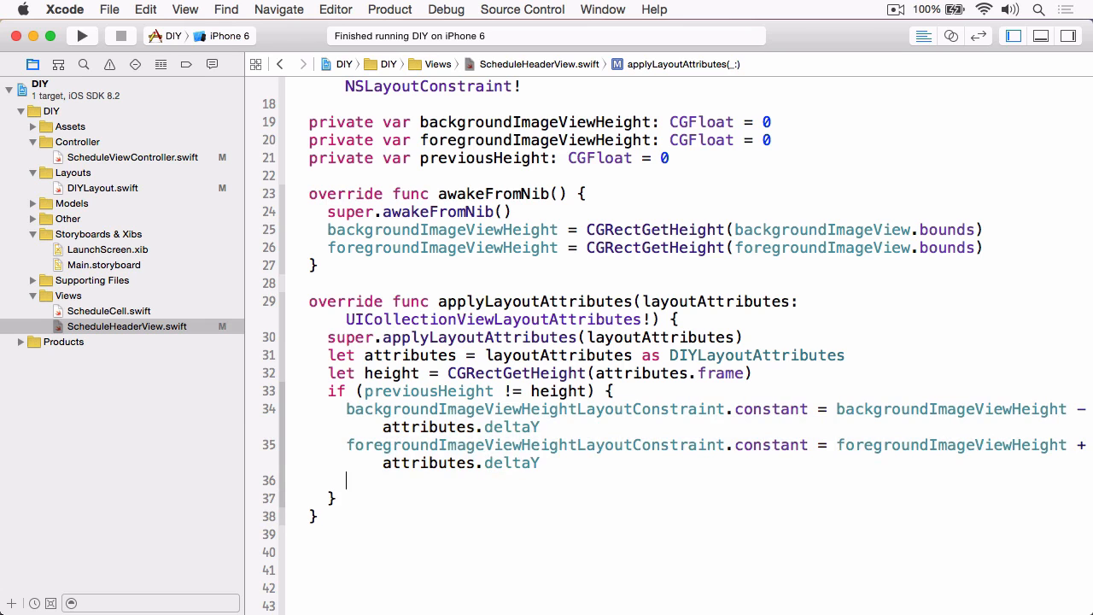
text(previousHeight = height)
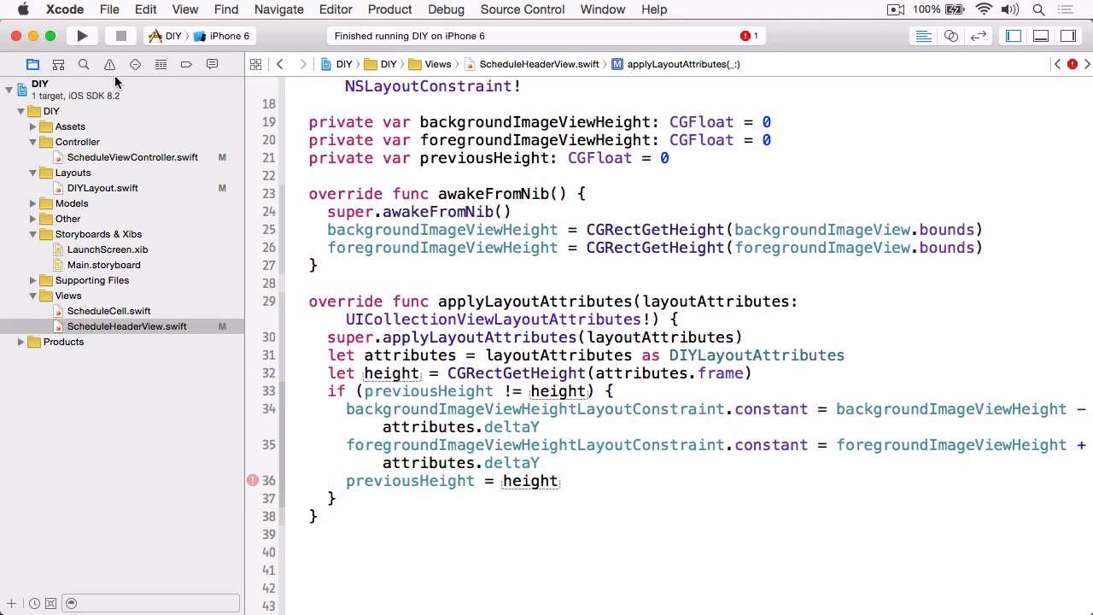
click(82, 36)
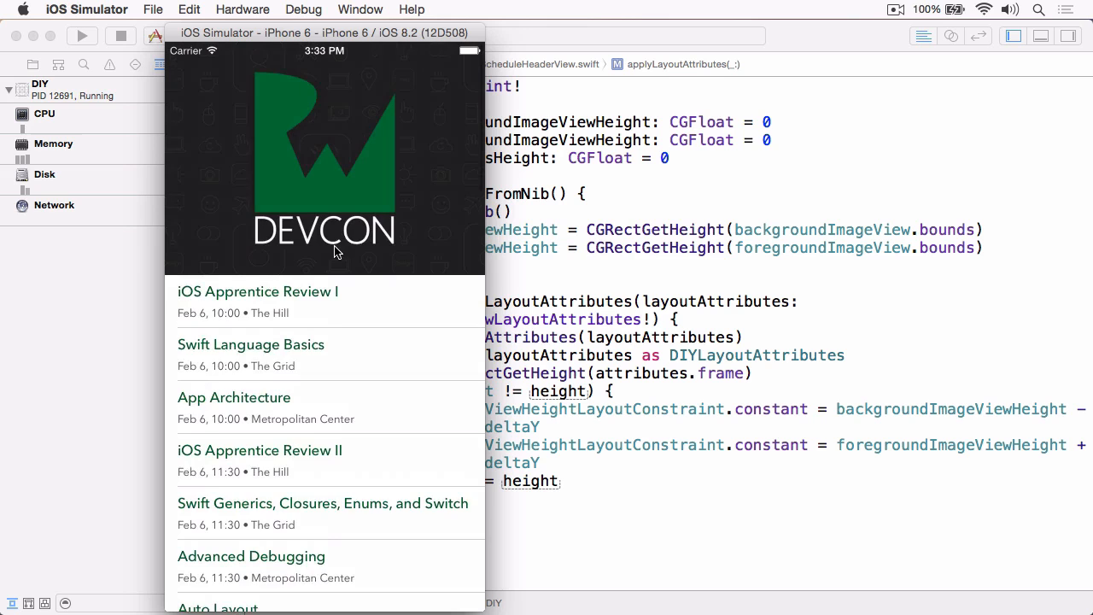
- Pull the schedule list down repeatedly to confirm the DEVCON header stops growing at its limit
scroll(down, 3)
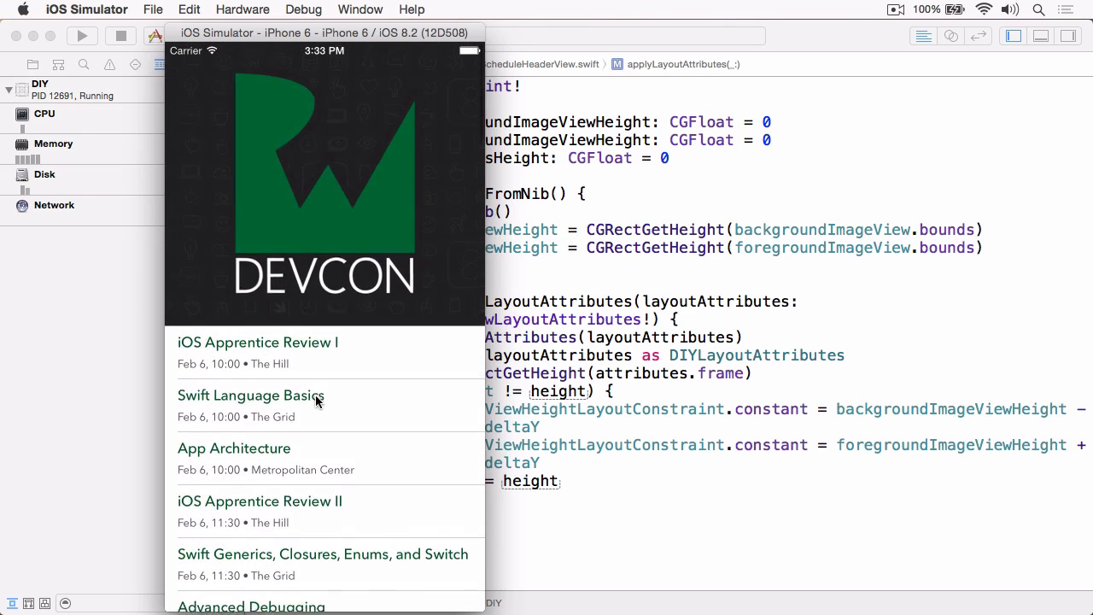
scroll(down, 3)
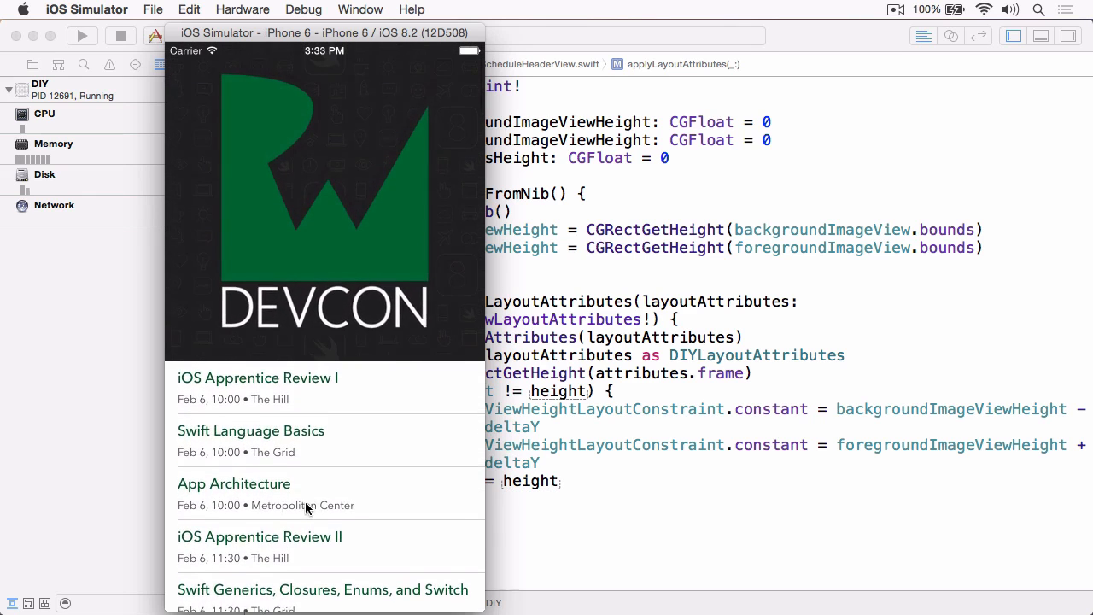
scroll(down, 3)
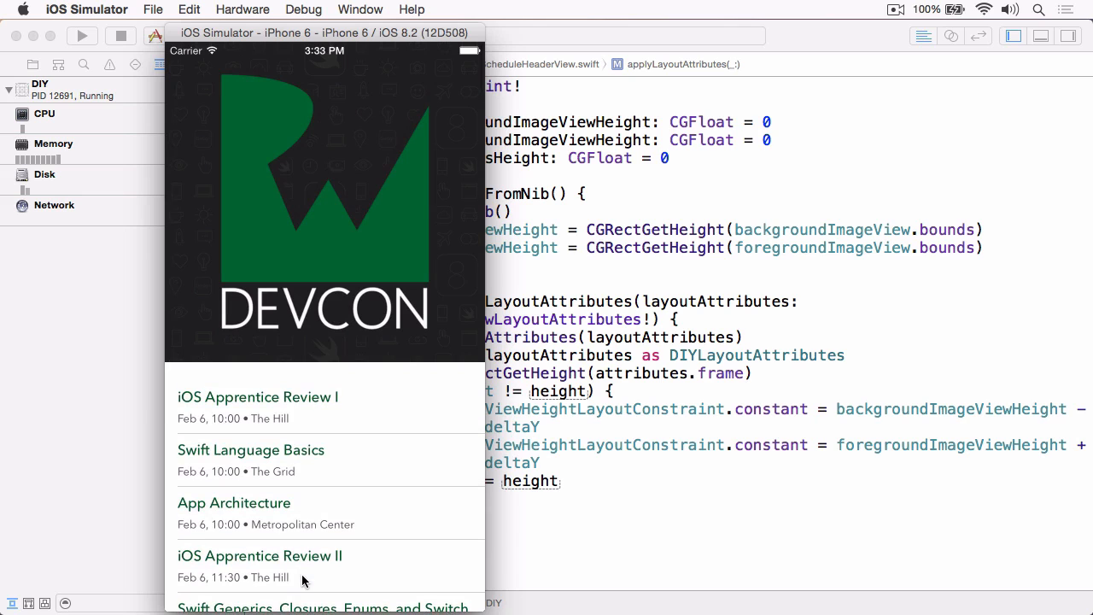